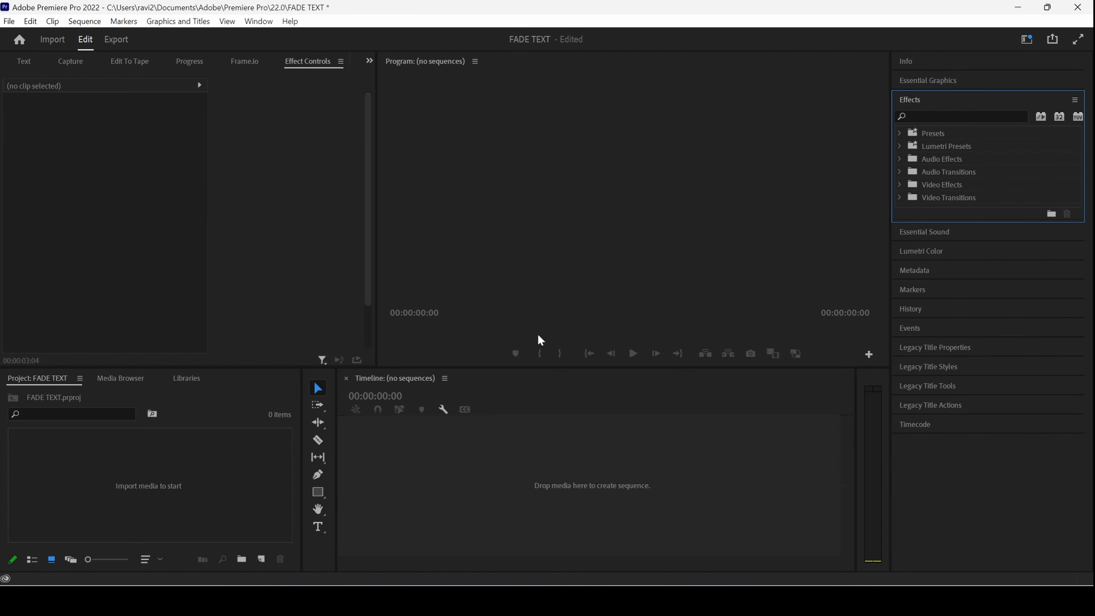
mouse_move(349, 494)
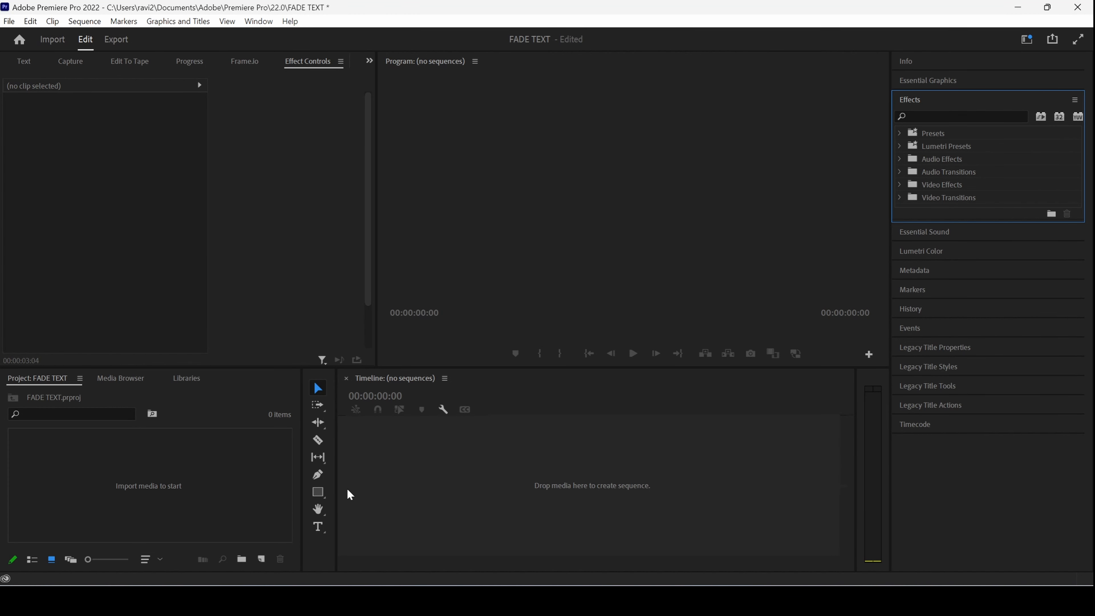
Create Sequence 03 from New Item > Sequence with the DSLR 1080p24 preset
click(261, 559)
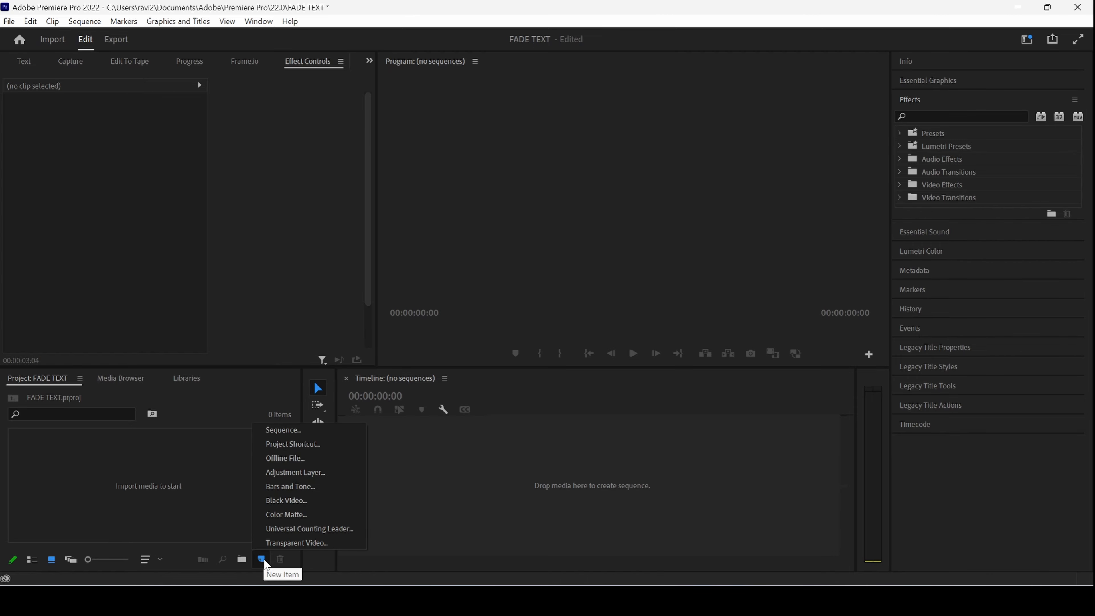
click(283, 430)
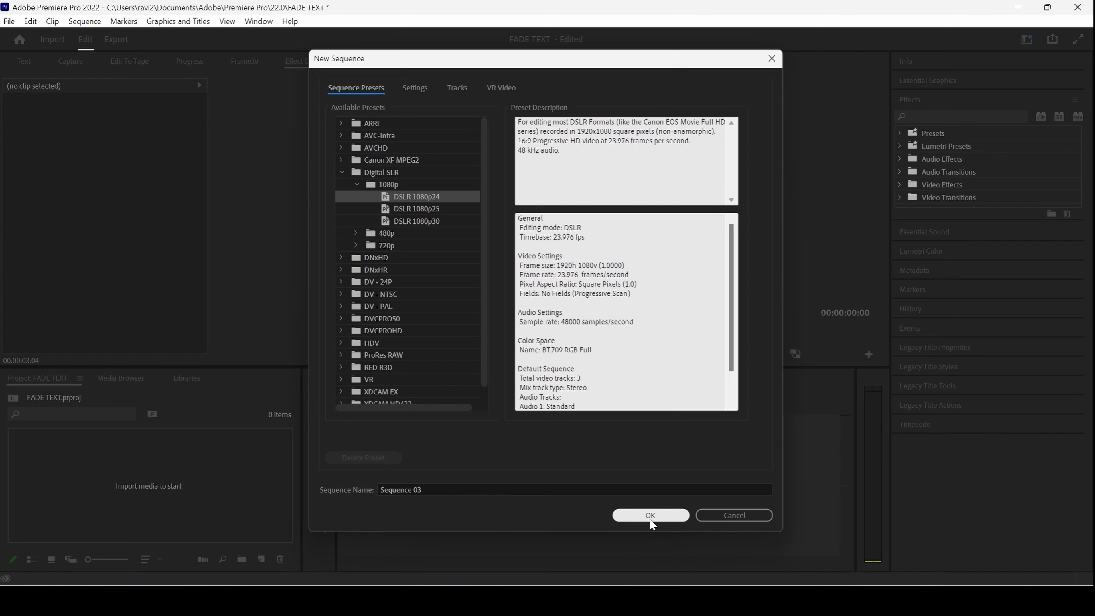
click(649, 514)
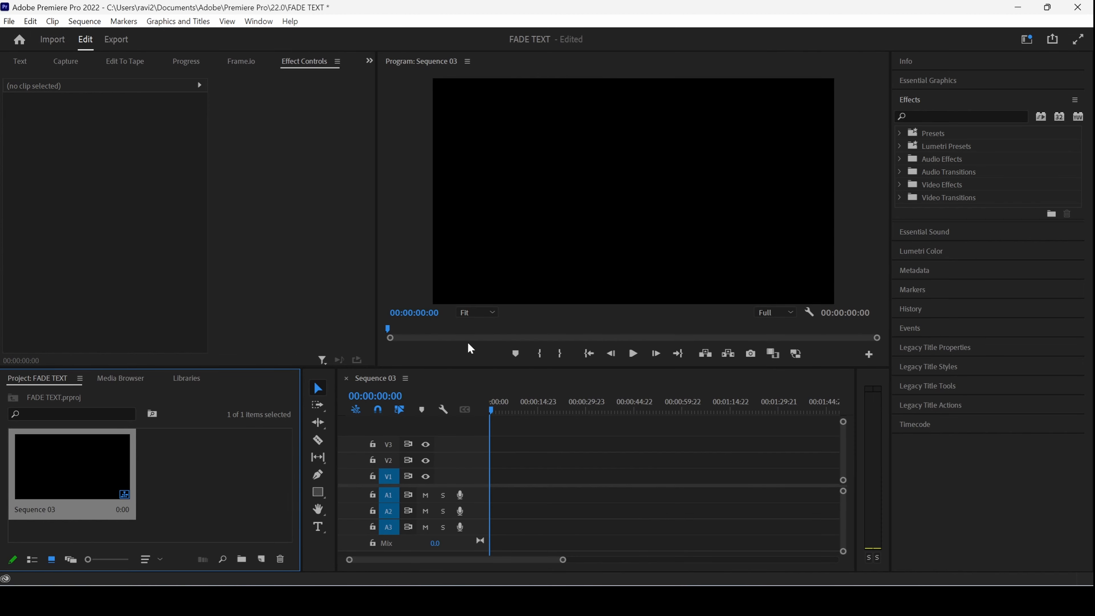
mouse_move(490, 403)
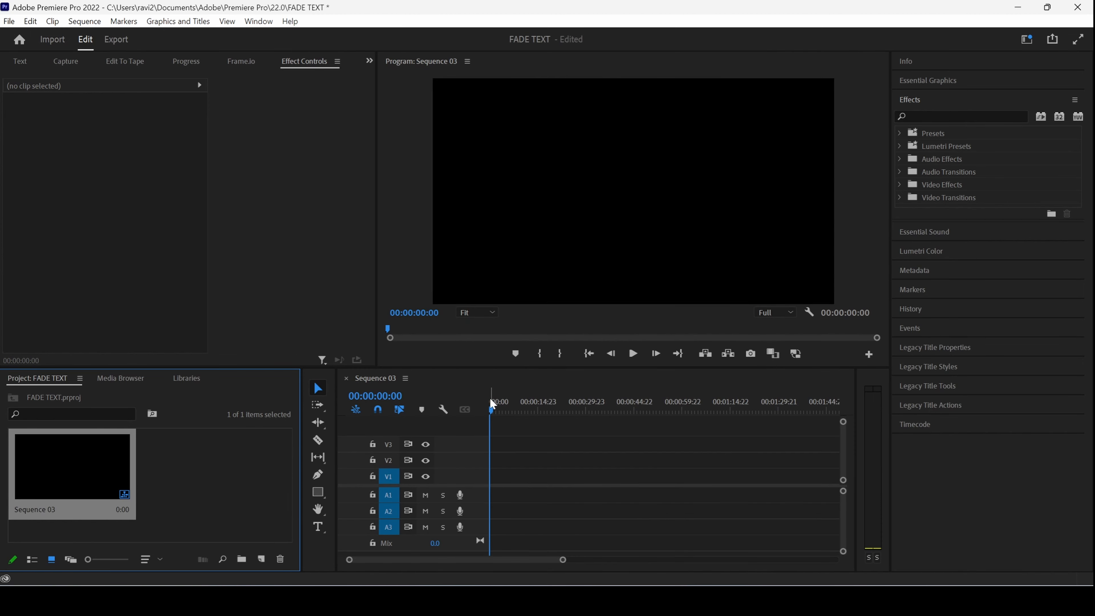
mouse_move(342, 518)
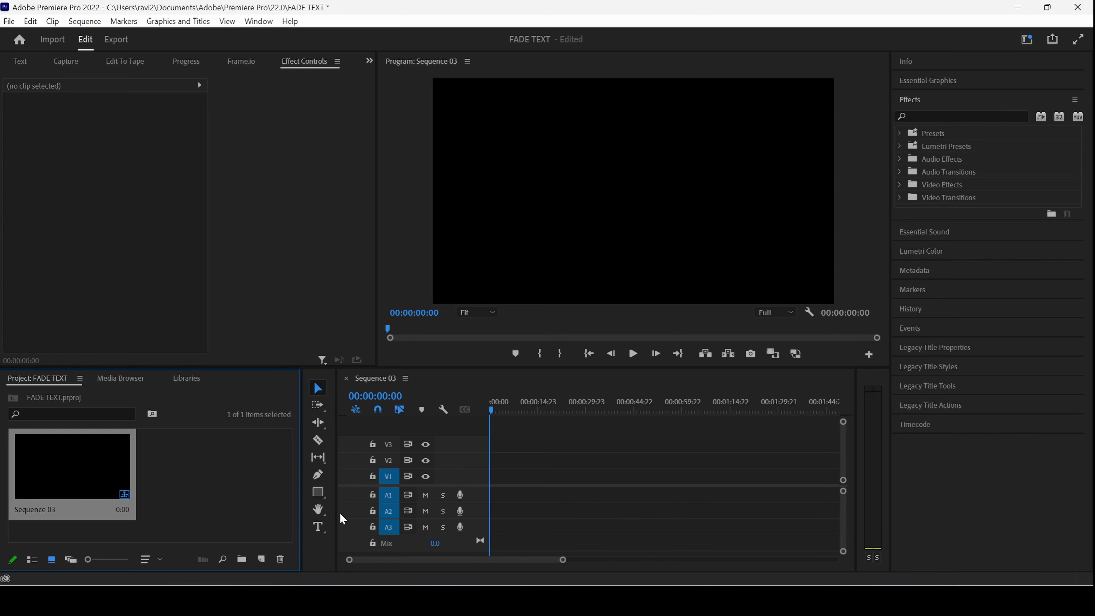
Add the title 'FADING TEXT' onto the frame with the Type tool
click(317, 526)
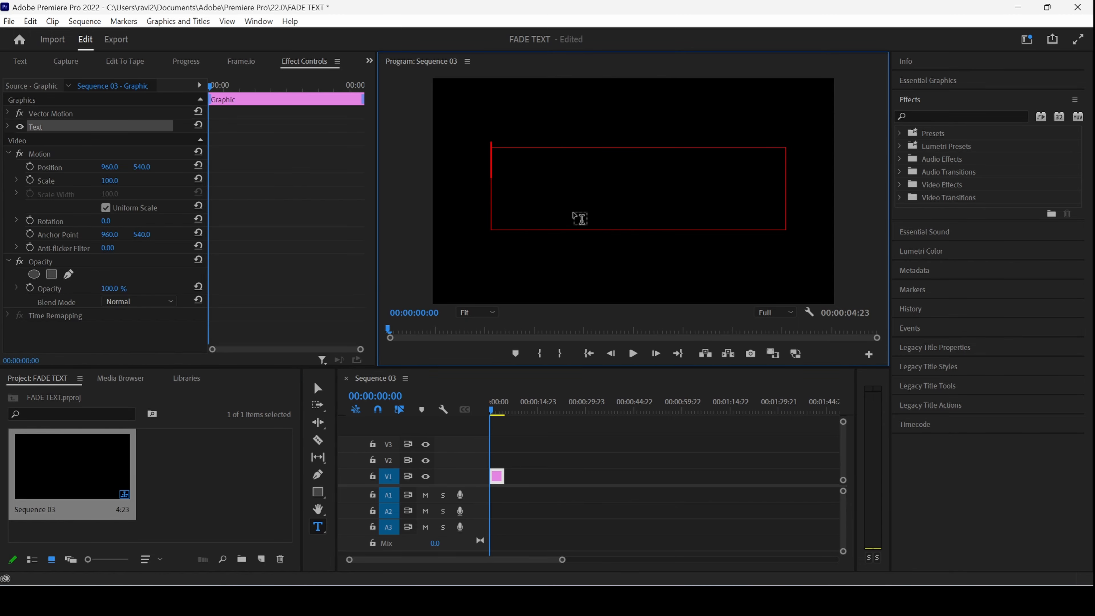
text(FADING)
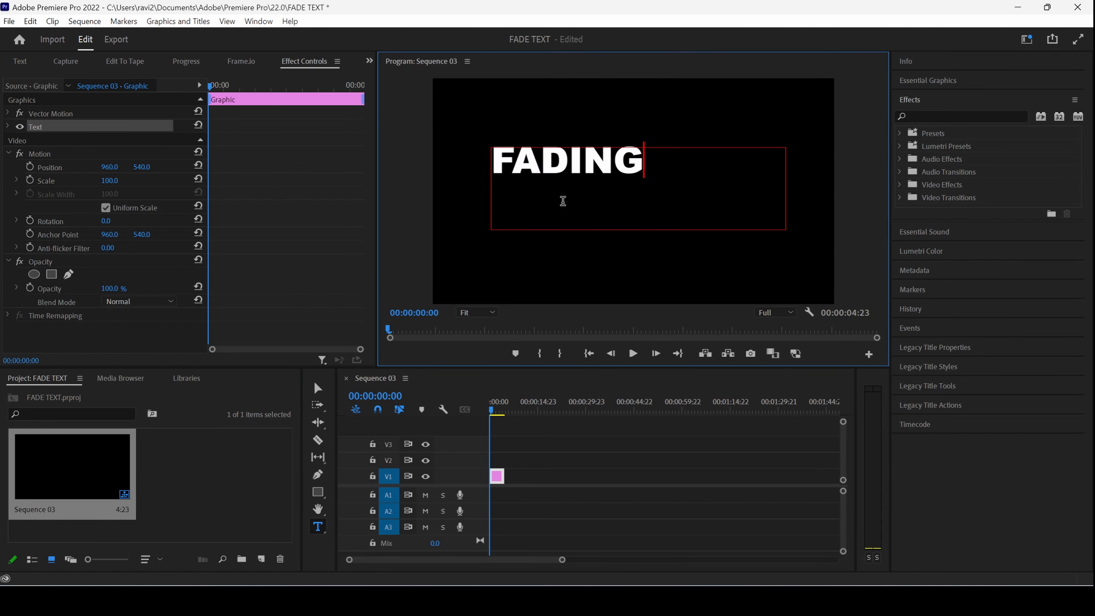
text(TEXT)
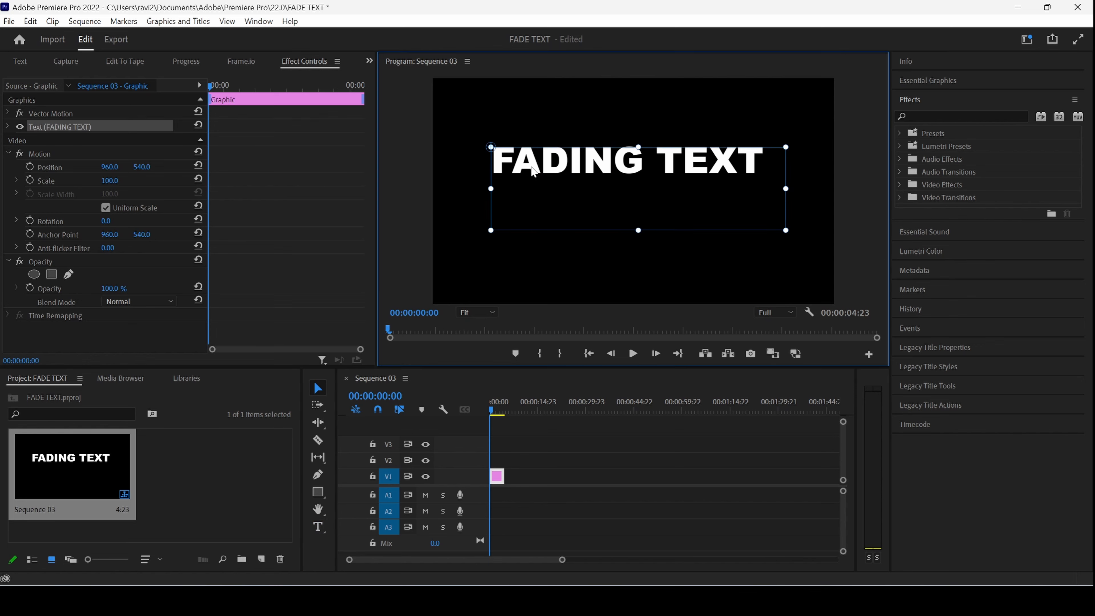
Check the title in Essential Graphics, return to Effects, and show the Window panel list
click(928, 80)
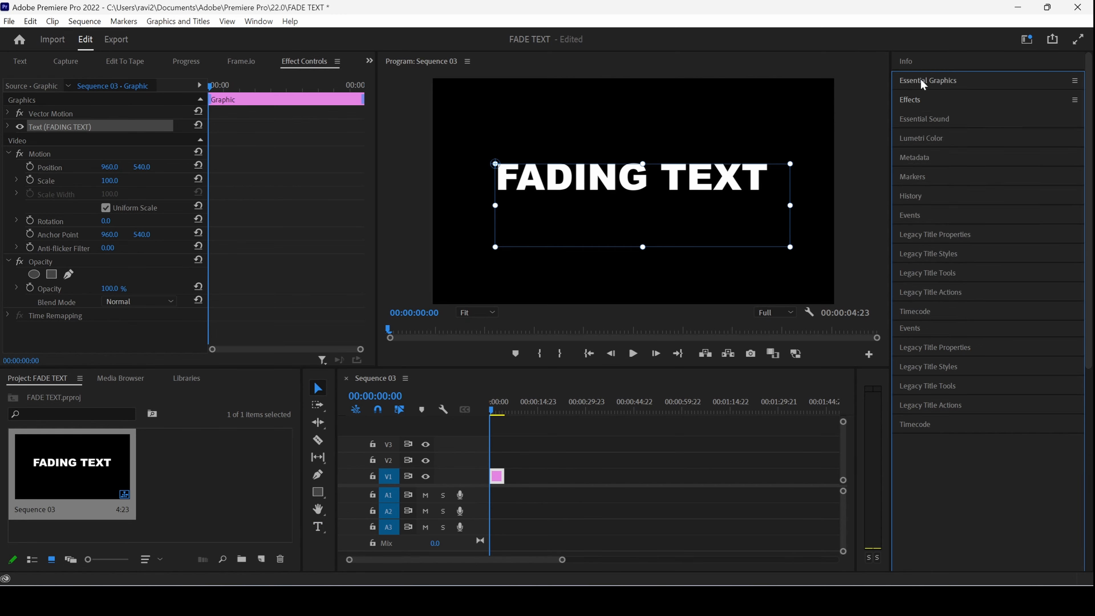
click(928, 81)
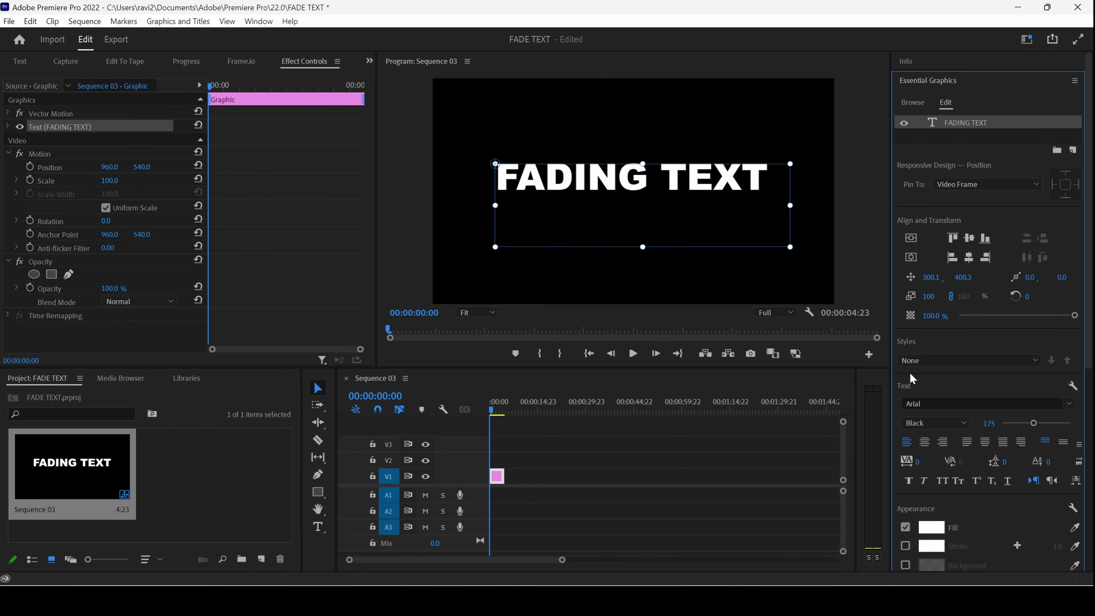
mouse_move(912, 235)
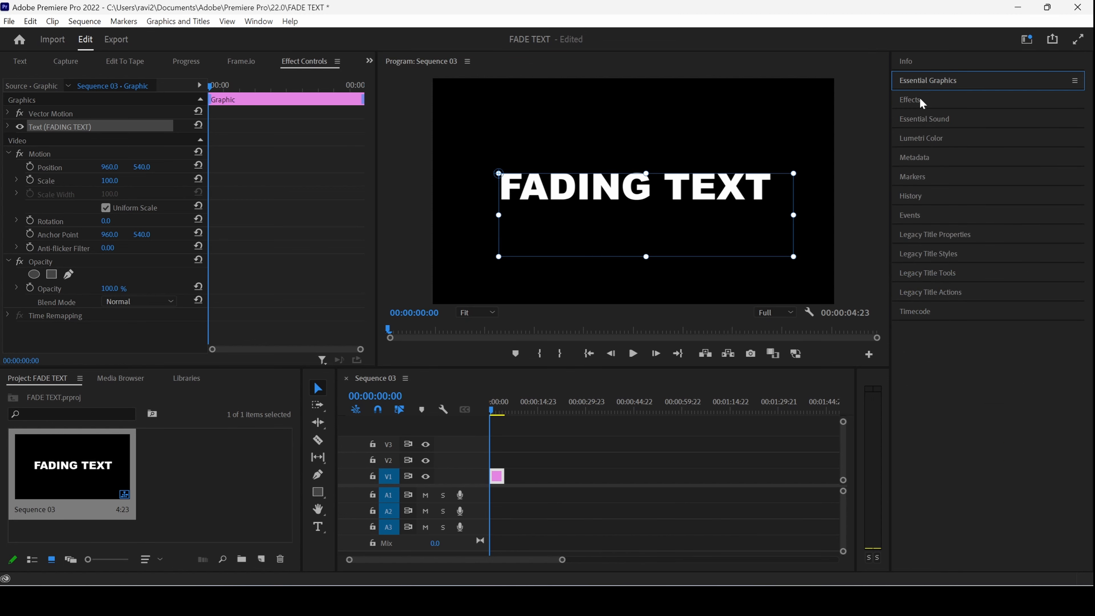
click(910, 100)
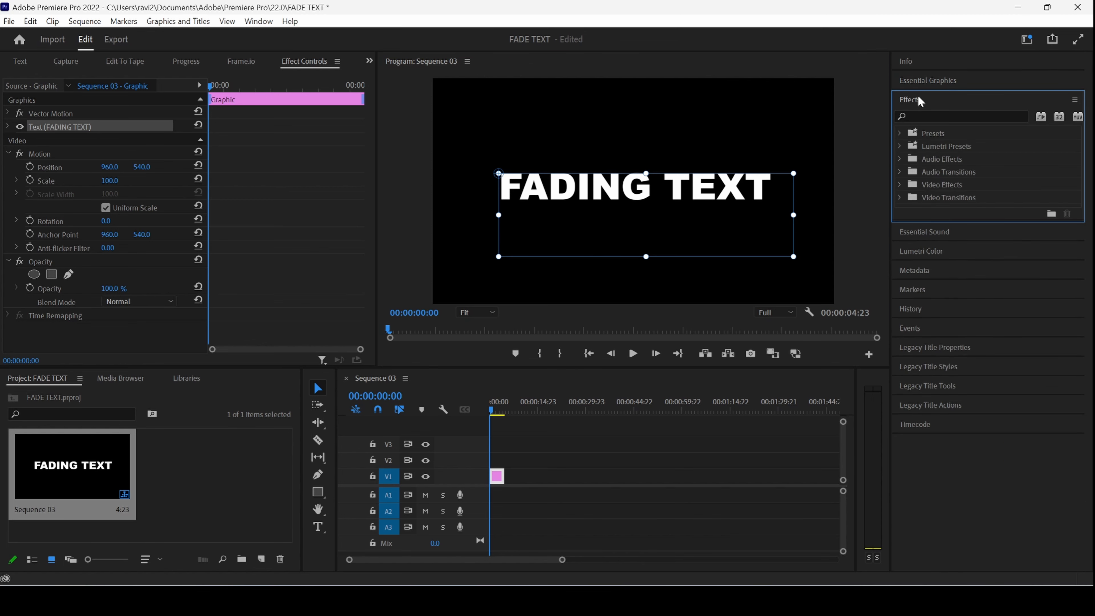
mouse_move(578, 104)
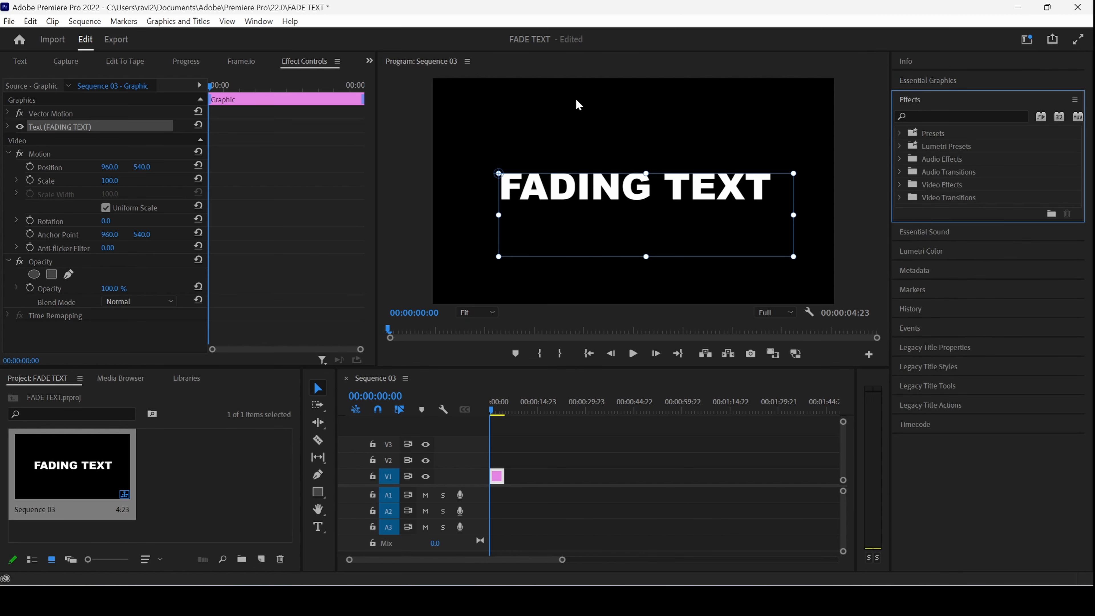
click(258, 21)
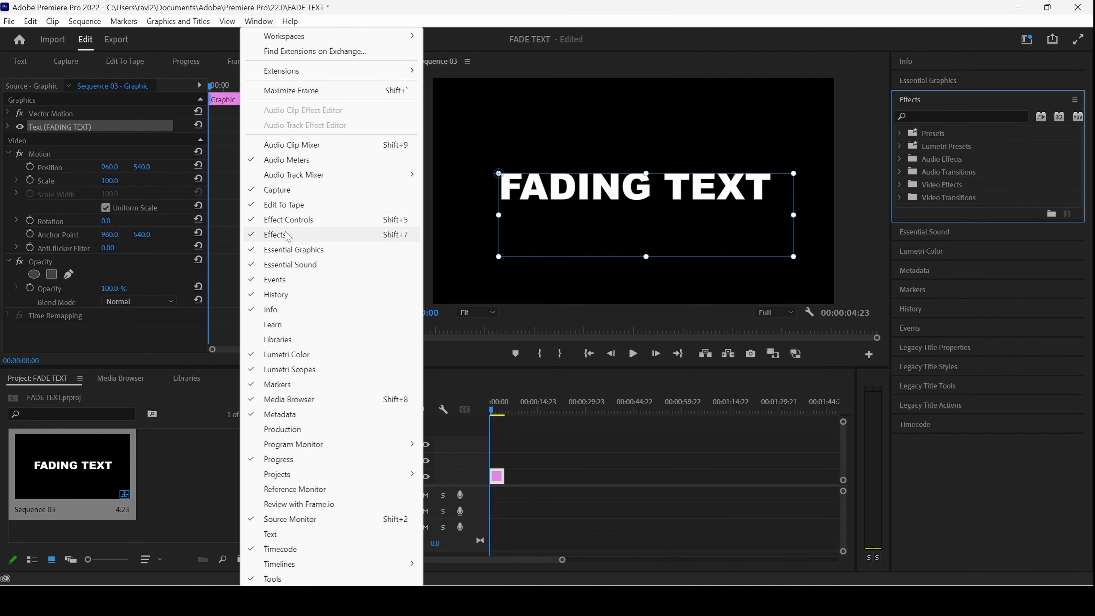
Apply Linear Wipe to the FADING TEXT clip and extend the clip to about nine seconds
click(288, 218)
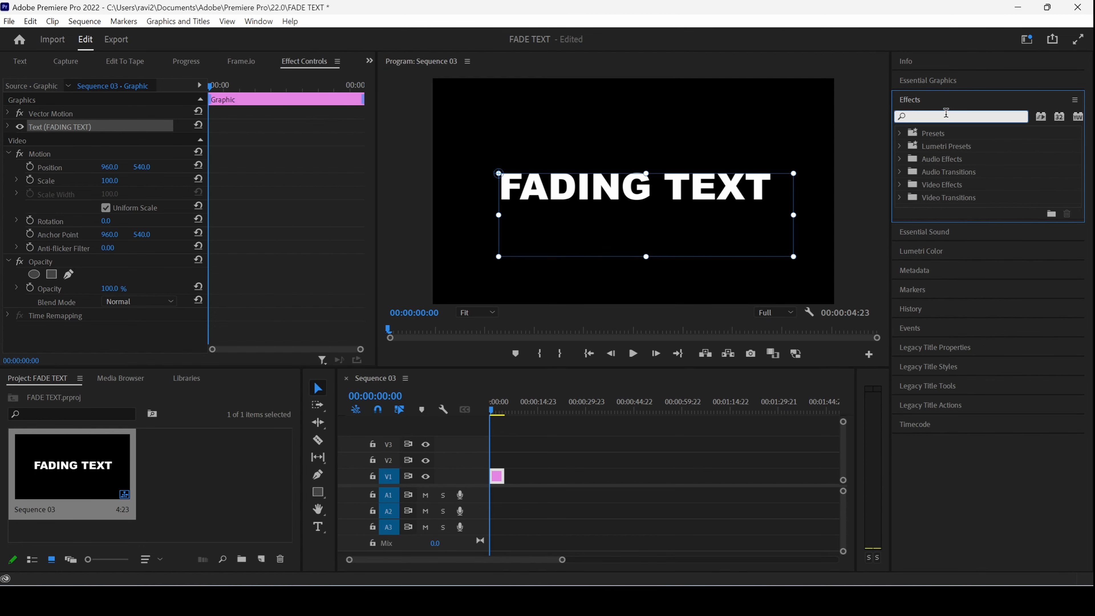
text(Linear Wipe)
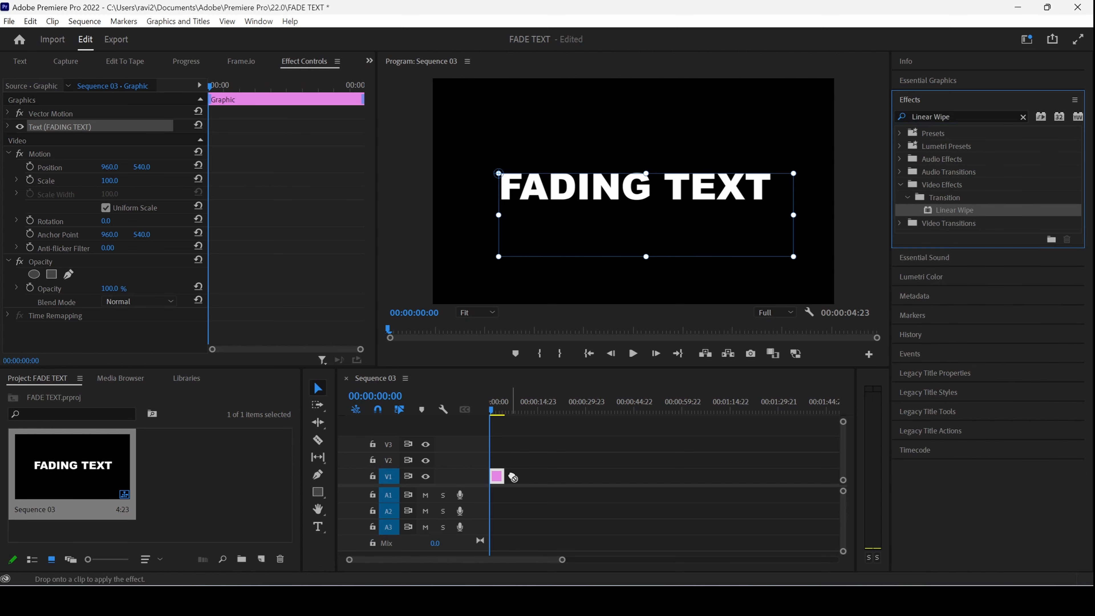
drag(952, 209, 497, 475)
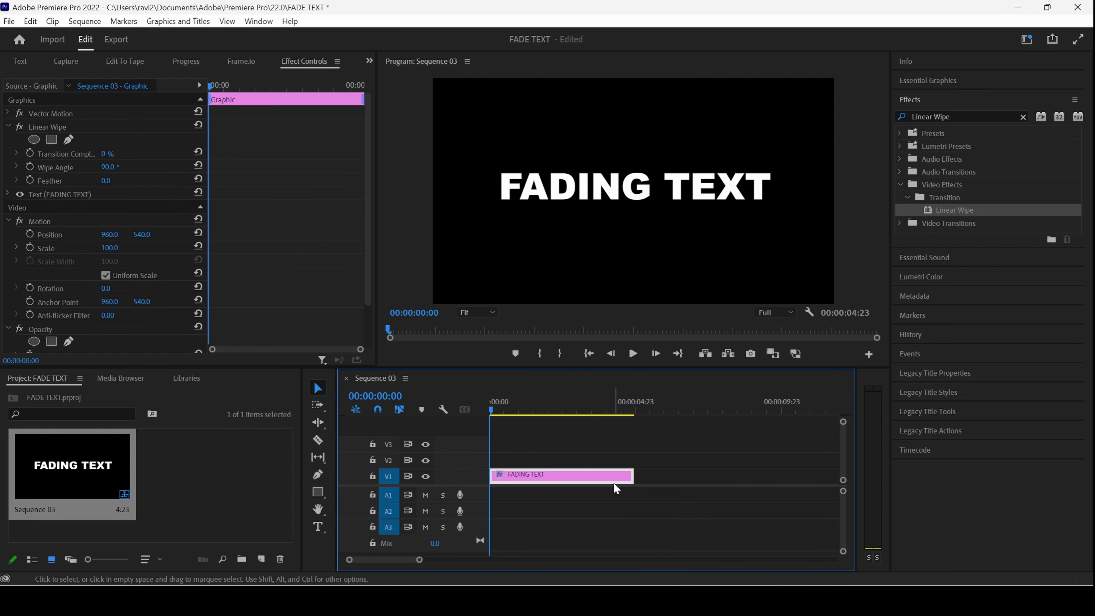
drag(631, 476, 762, 476)
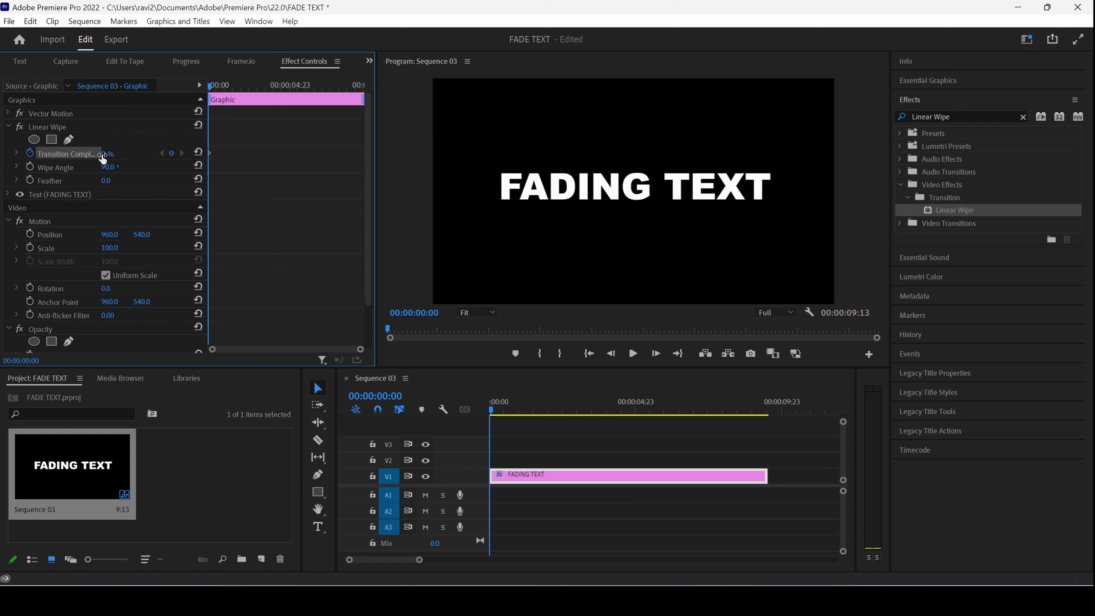
Keyframe Transition Completion at 100% at 0:00, 0% at 3:12 and 100% at 7:15
double_click(117, 152)
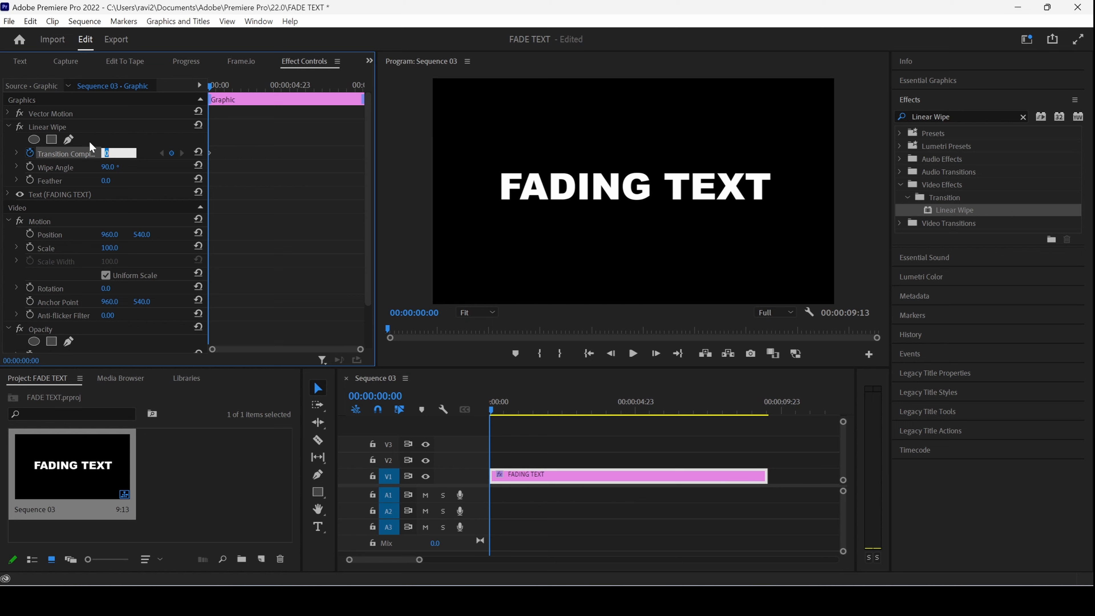
text(100)
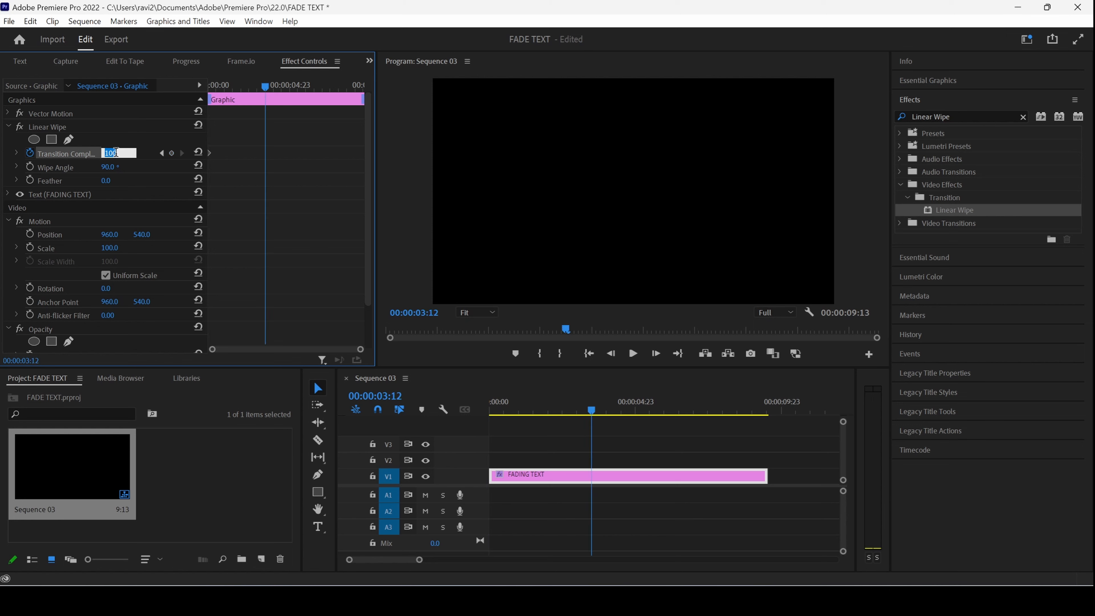
text(0)
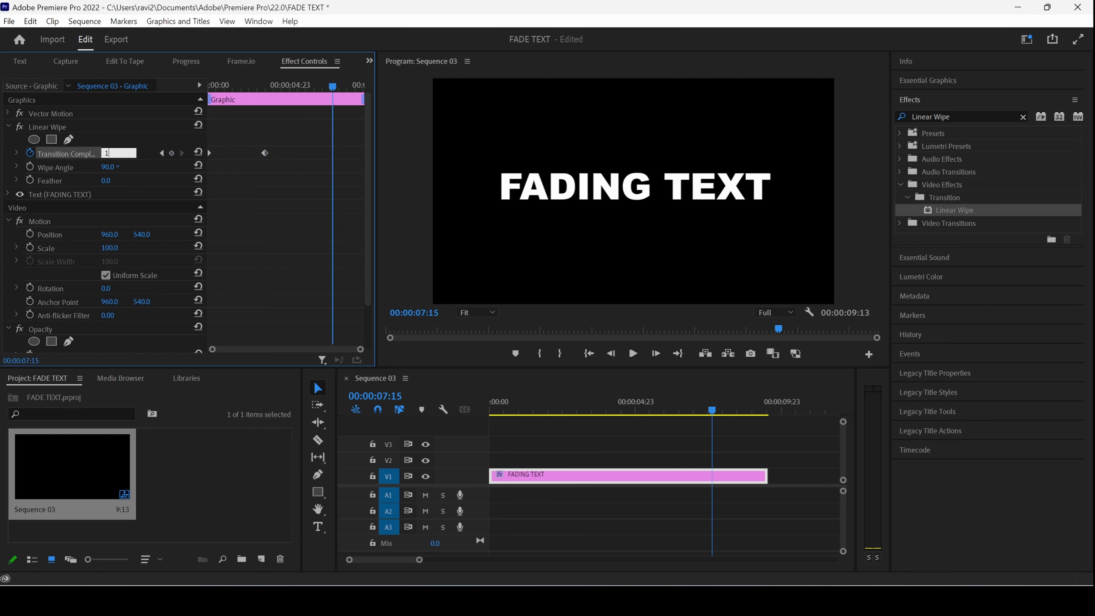
text(100)
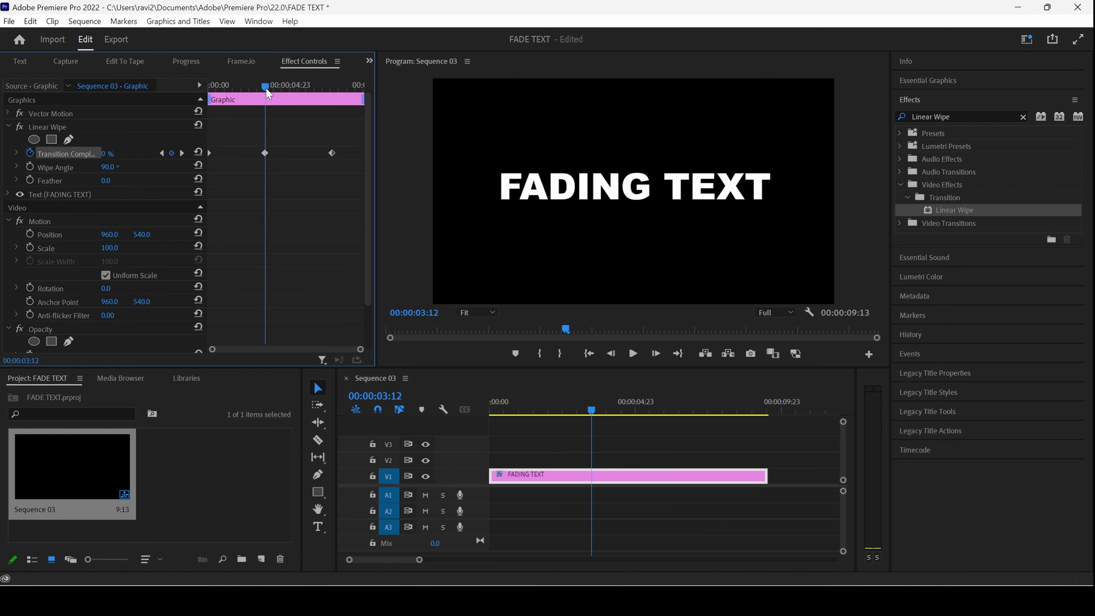
Keyframe Wipe Angle from 90° to -90° just after the three-second mark
key(ctrl+s)
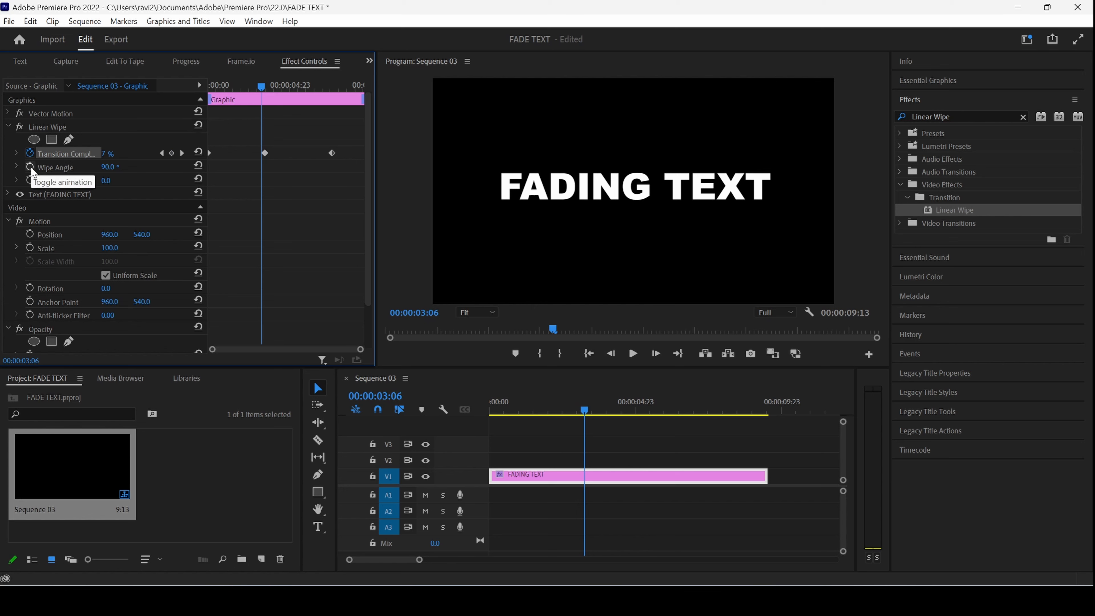
click(110, 167)
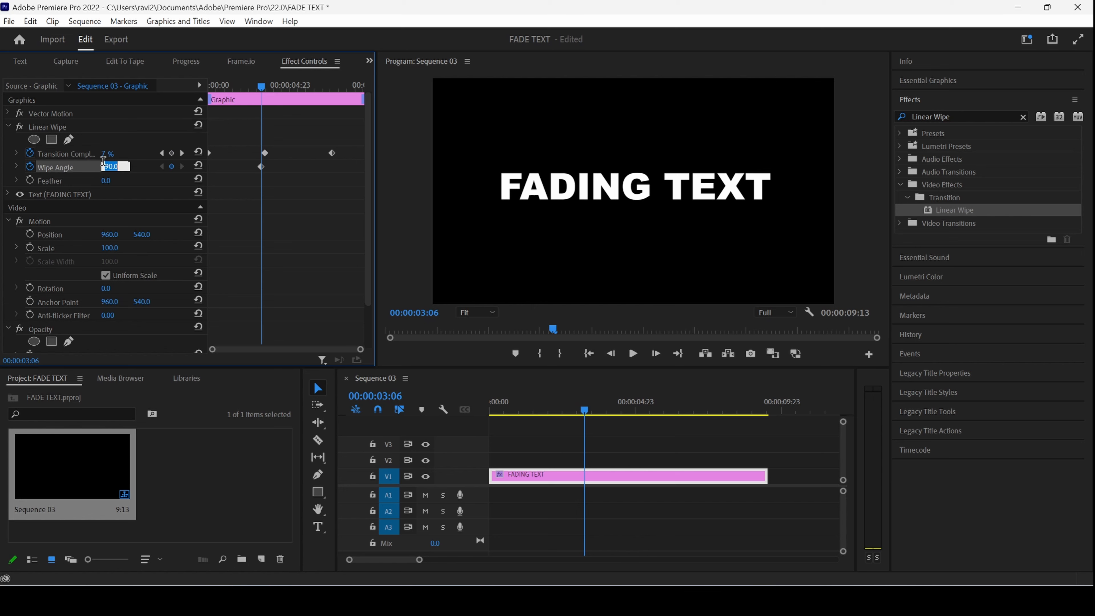
text(-9)
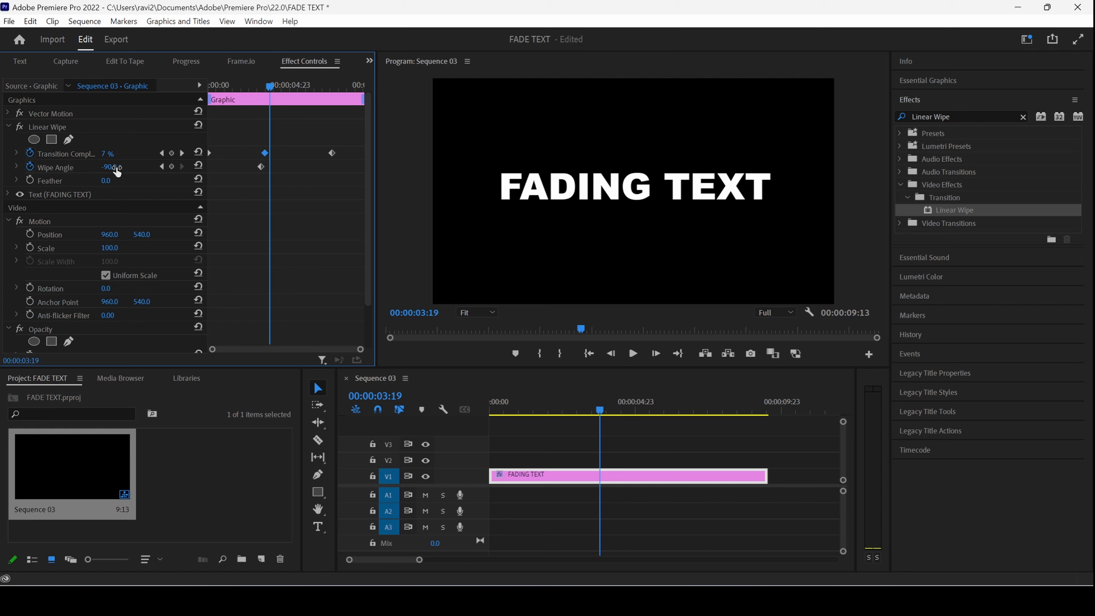
double_click(109, 167)
text(Glow)
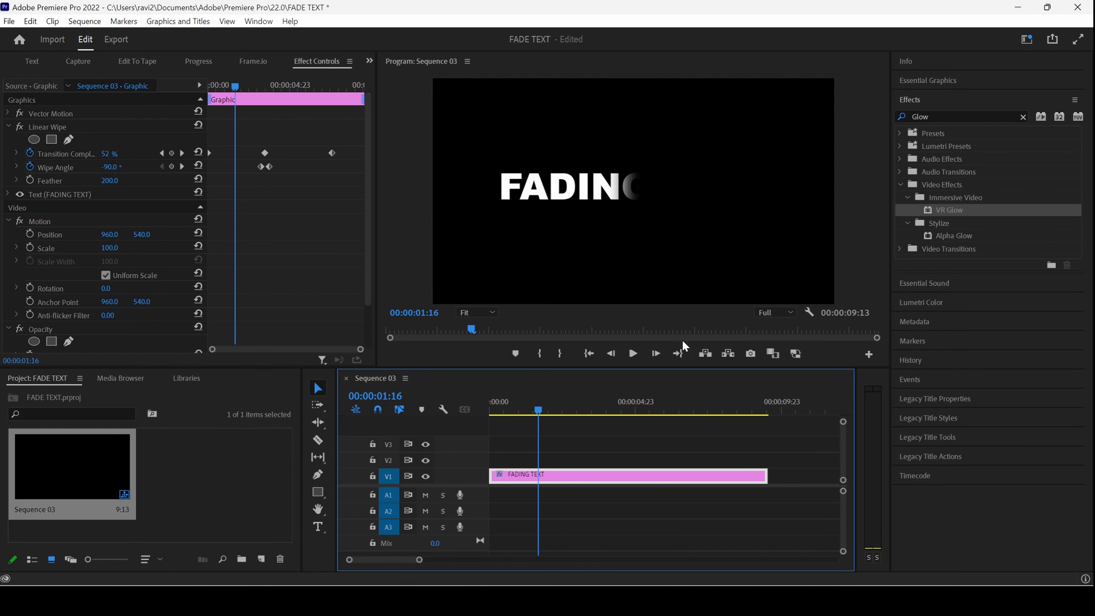
mouse_move(953, 215)
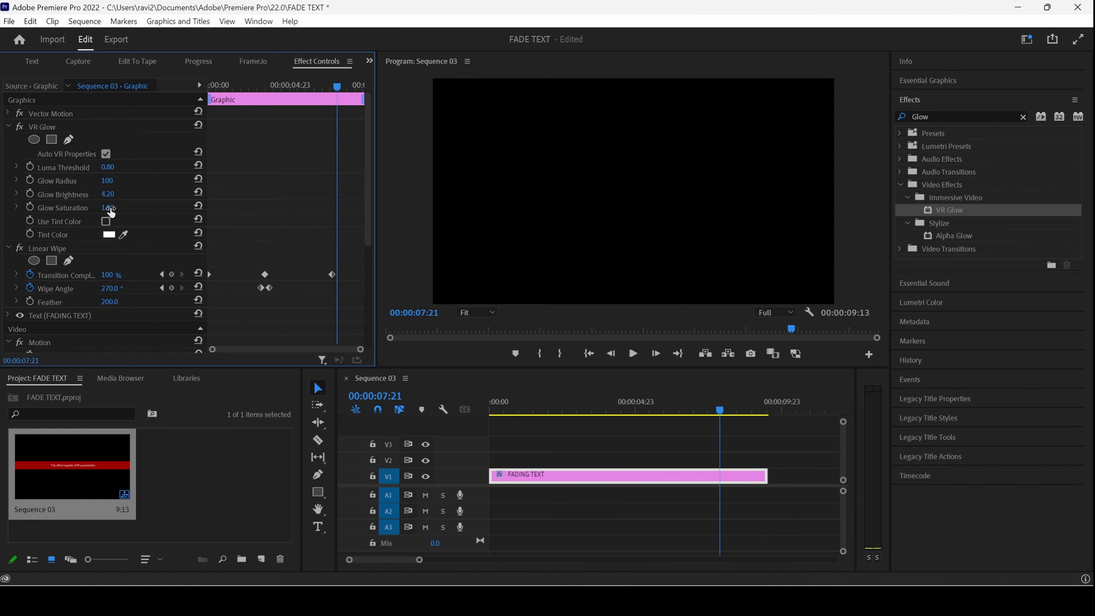
Adjust the VR Glow settings toward radius 100 and brightness 4.20 in Effect Controls
click(108, 208)
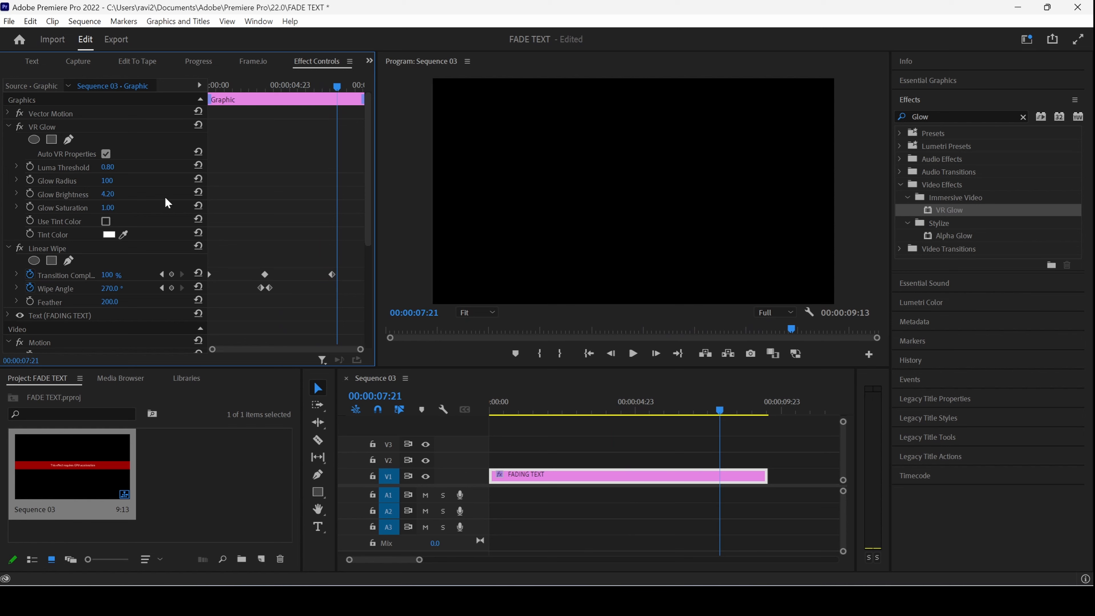